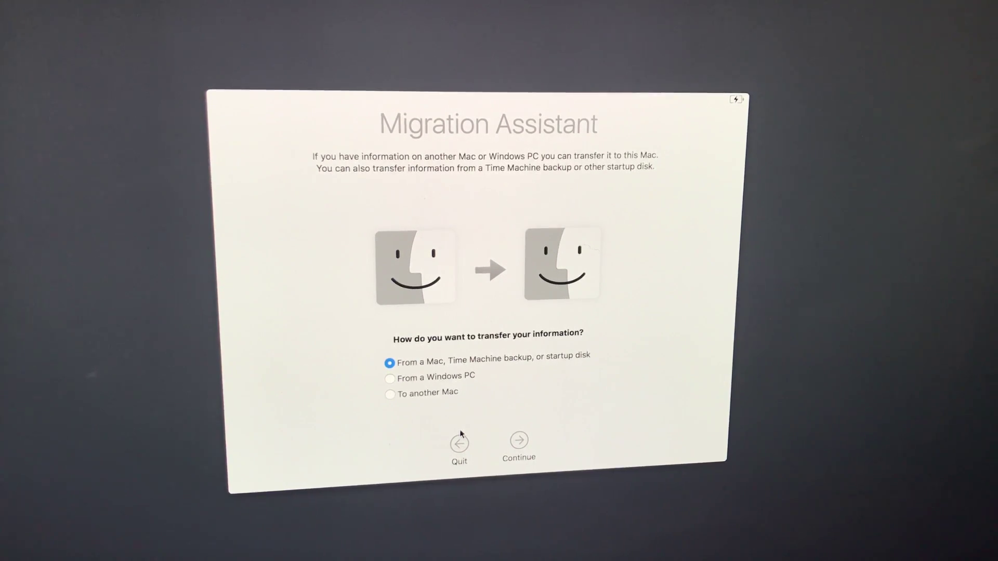
mouse_move(472, 263)
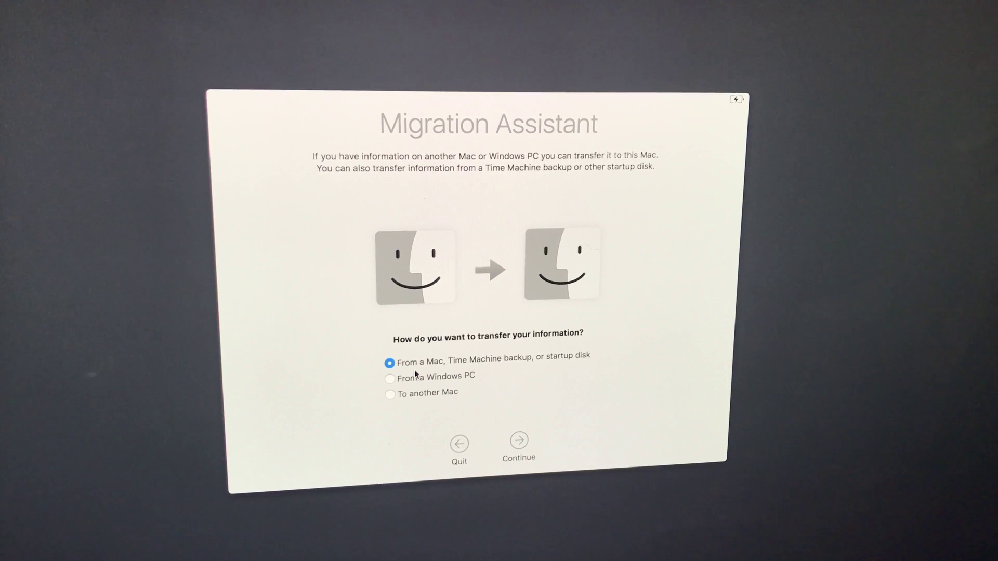
mouse_move(409, 394)
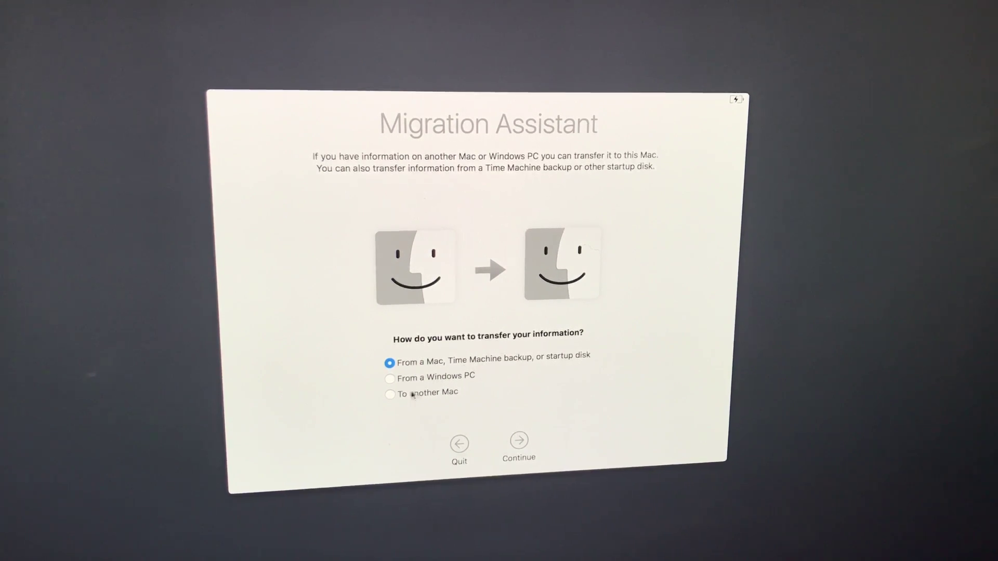
Choose 'To another Mac' as the transfer method on the old iMac
click(389, 393)
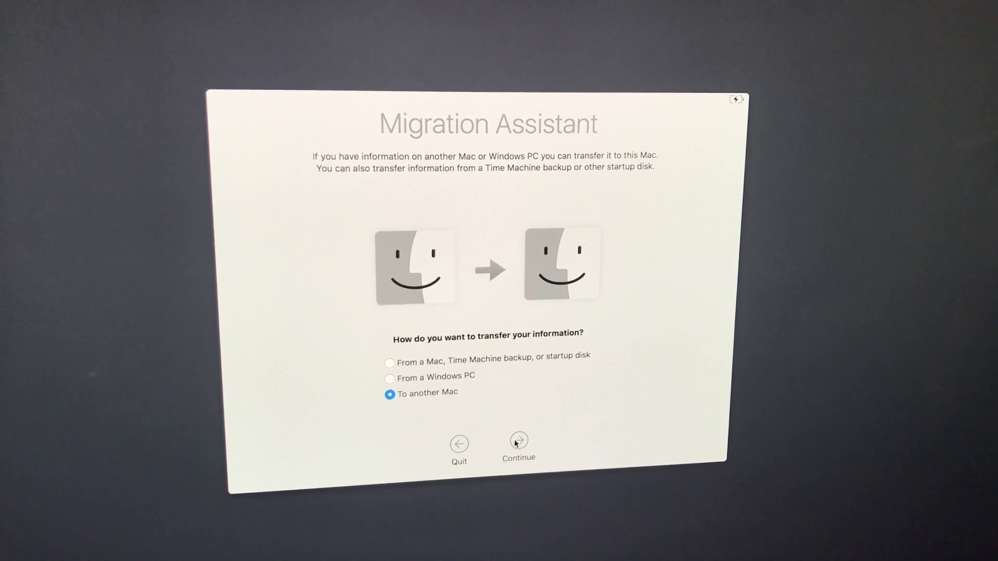
click(518, 443)
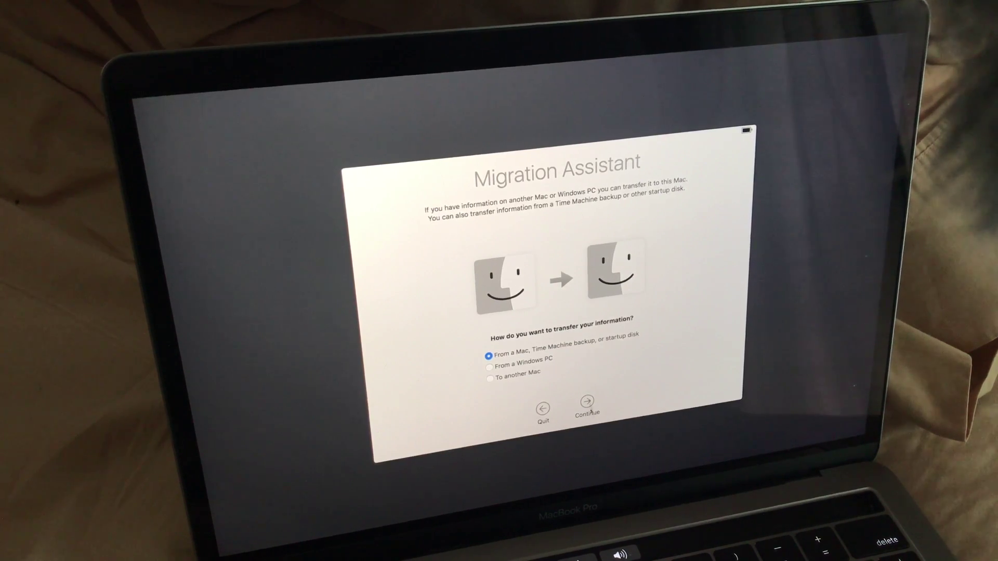
Continue with 'From a Mac, Time Machine backup, or startup disk' on the new MacBook
click(587, 404)
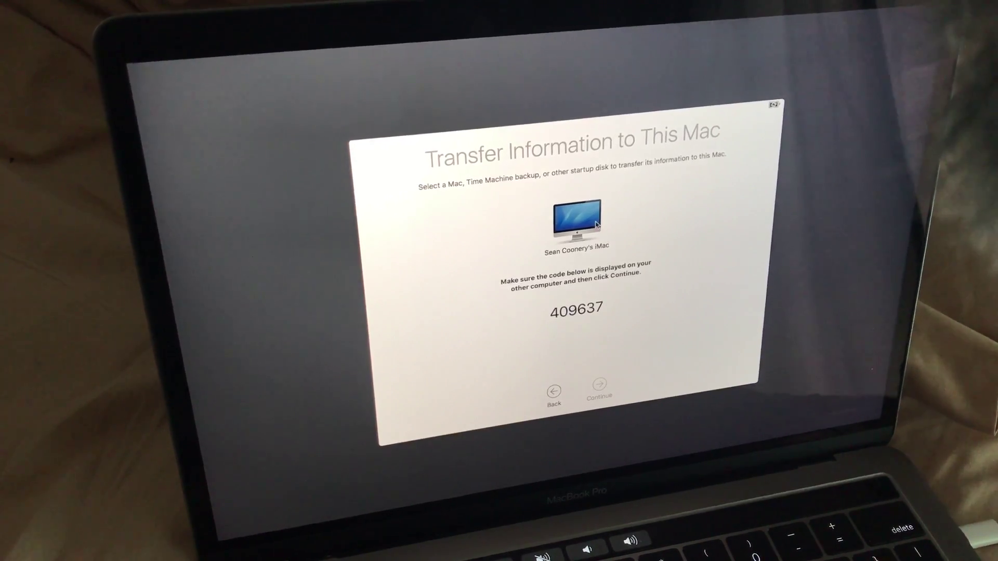
Confirm the matching verification code to connect the MacBook to the old iMac
click(599, 387)
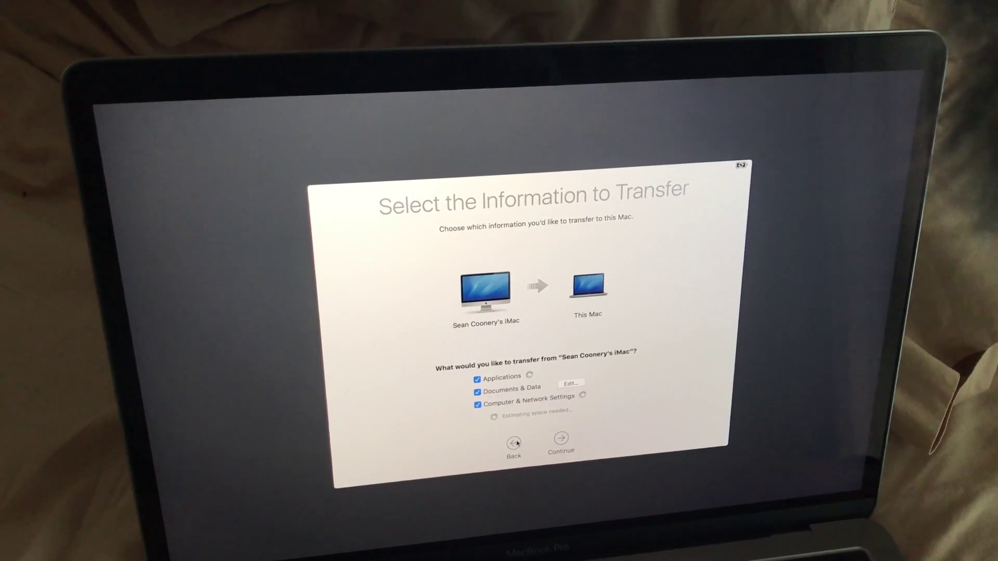